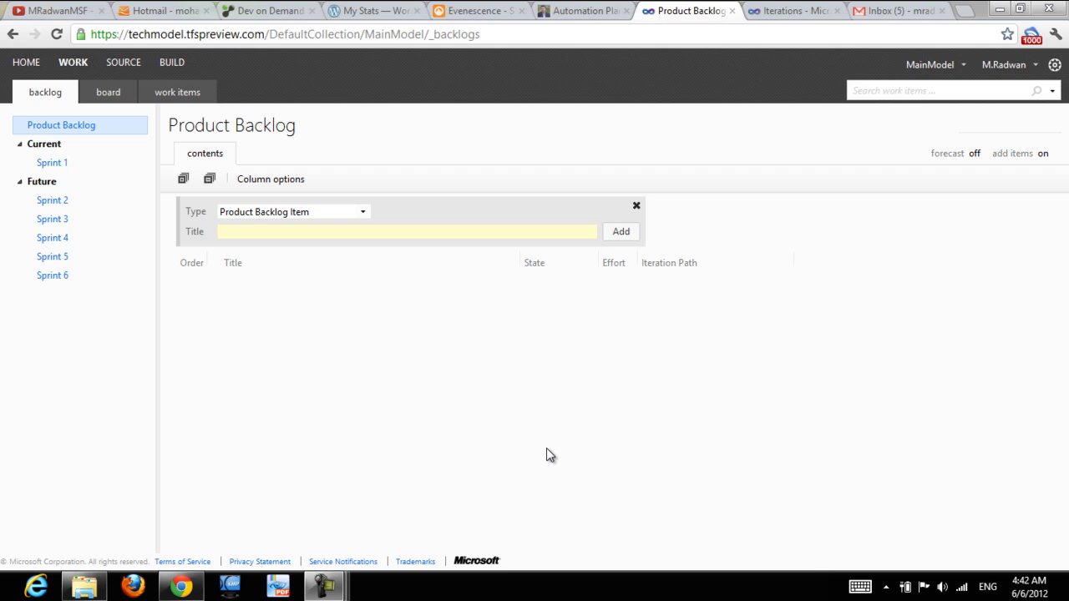
{"action": "mouse_move", "coordinate": [217, 374]}
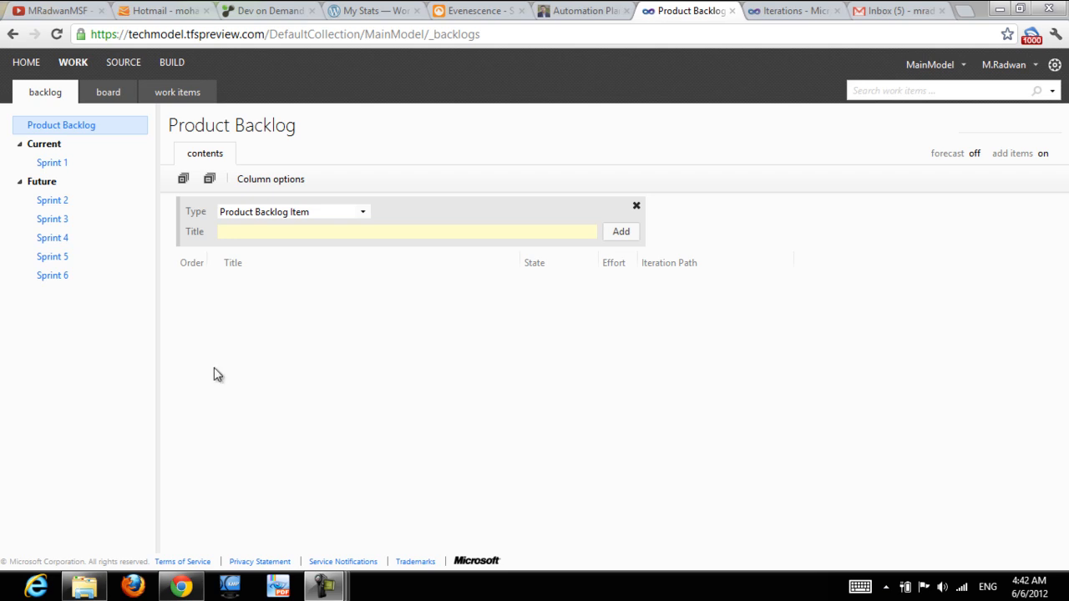
{"action": "mouse_move", "coordinate": [170, 254]}
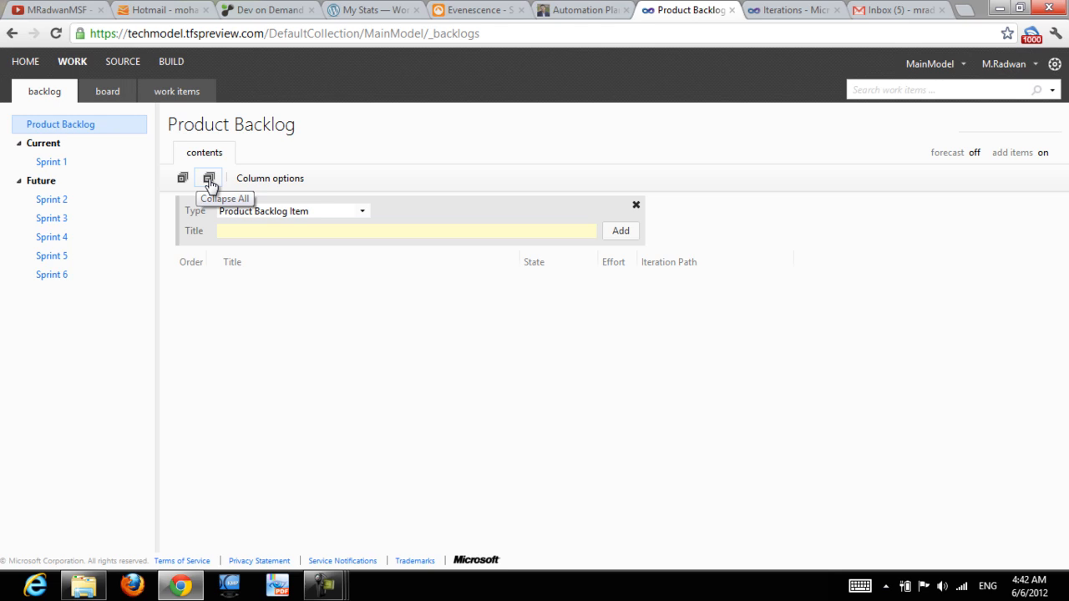
{"action": "mouse_move", "coordinate": [184, 181]}
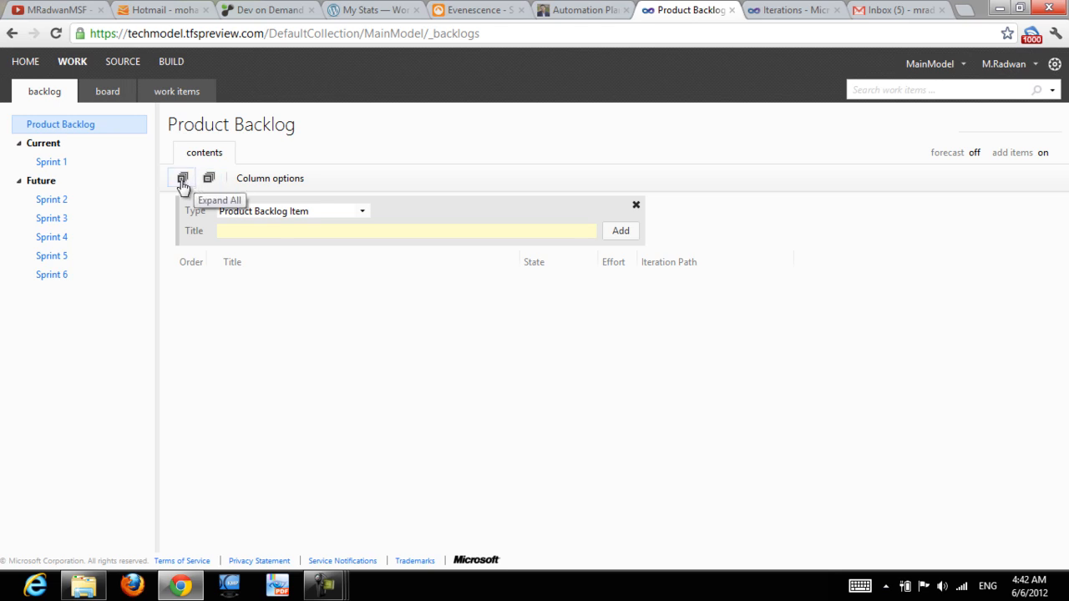
{"action": "mouse_move", "coordinate": [200, 240]}
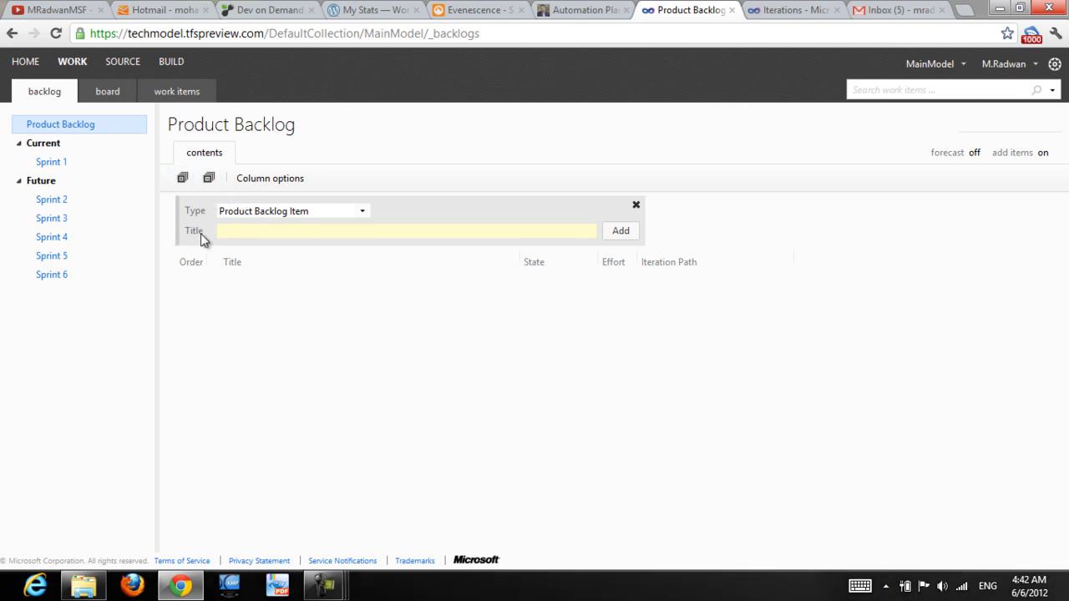
{"action": "mouse_move", "coordinate": [184, 250]}
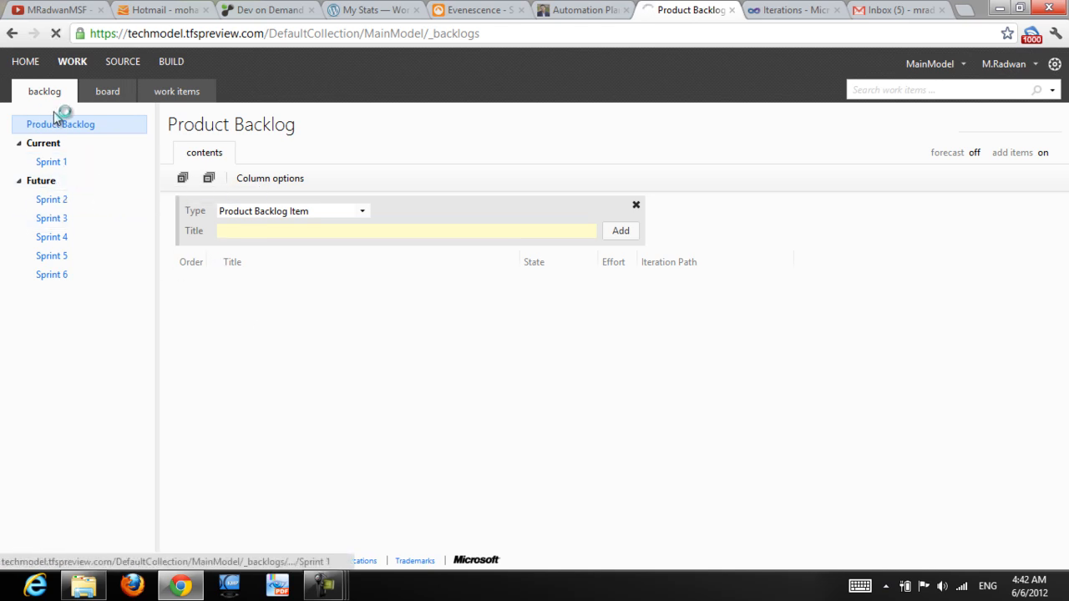
Return from the Sprint 1 backlog to the Product Backlog and bring up its column settings
{"action": "left_click", "coordinate": [50, 160]}
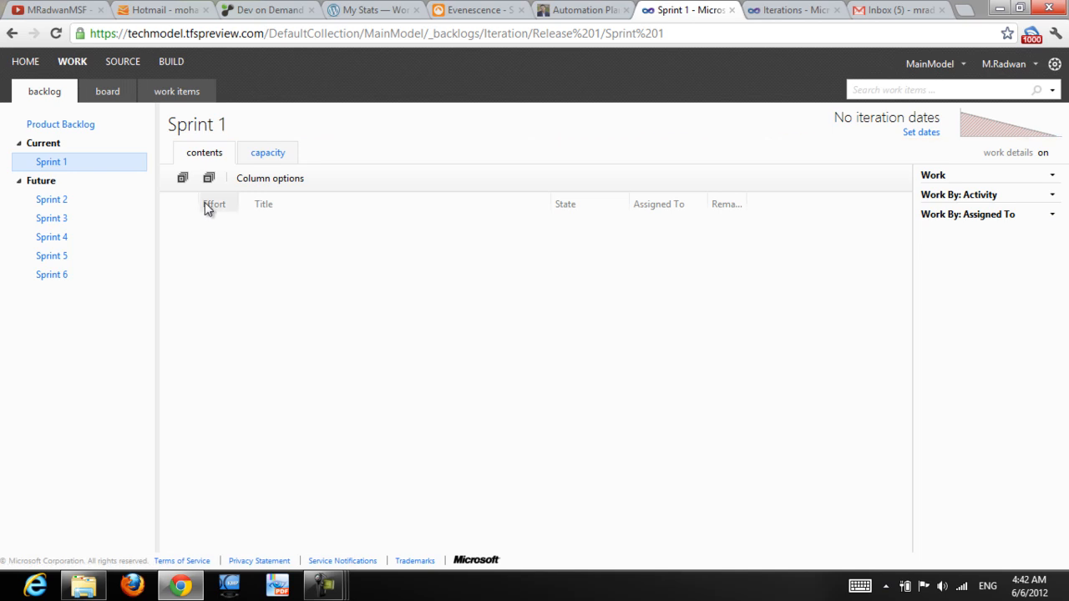
{"action": "mouse_move", "coordinate": [167, 182]}
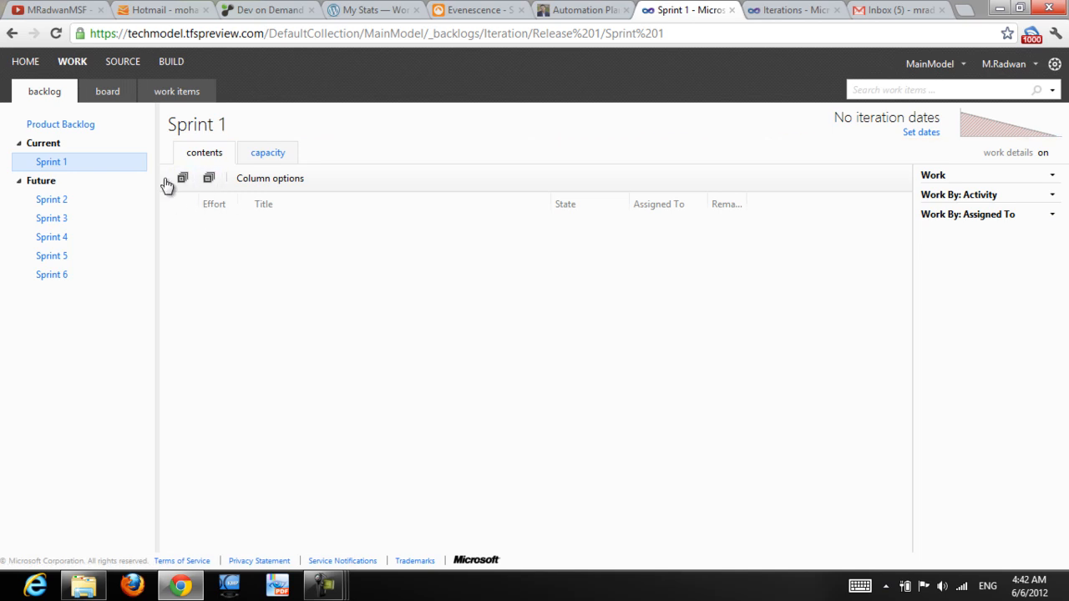
{"action": "mouse_move", "coordinate": [90, 192]}
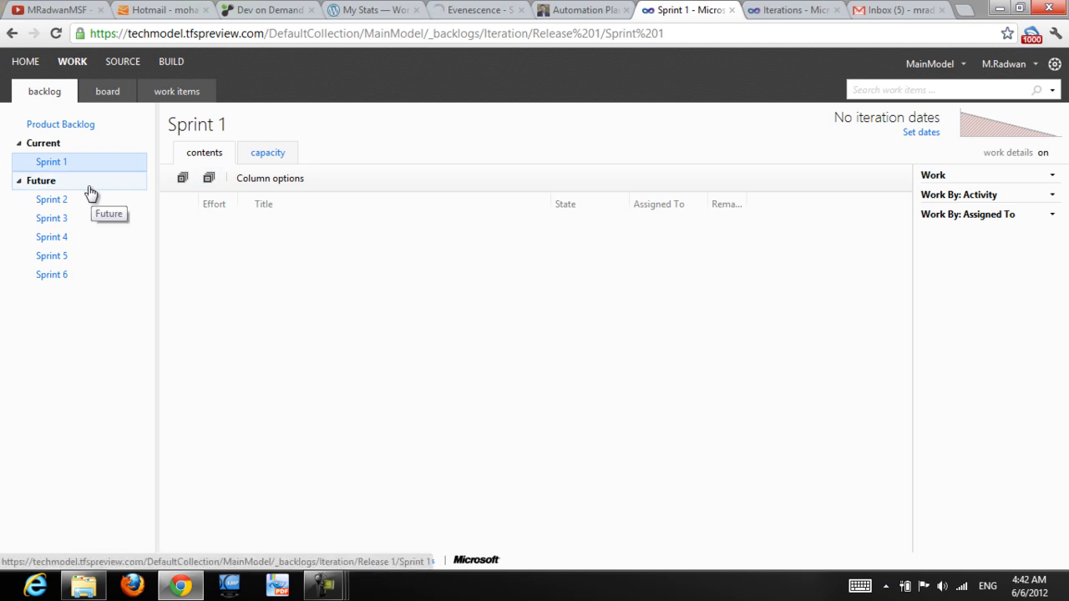
{"action": "mouse_move", "coordinate": [77, 224]}
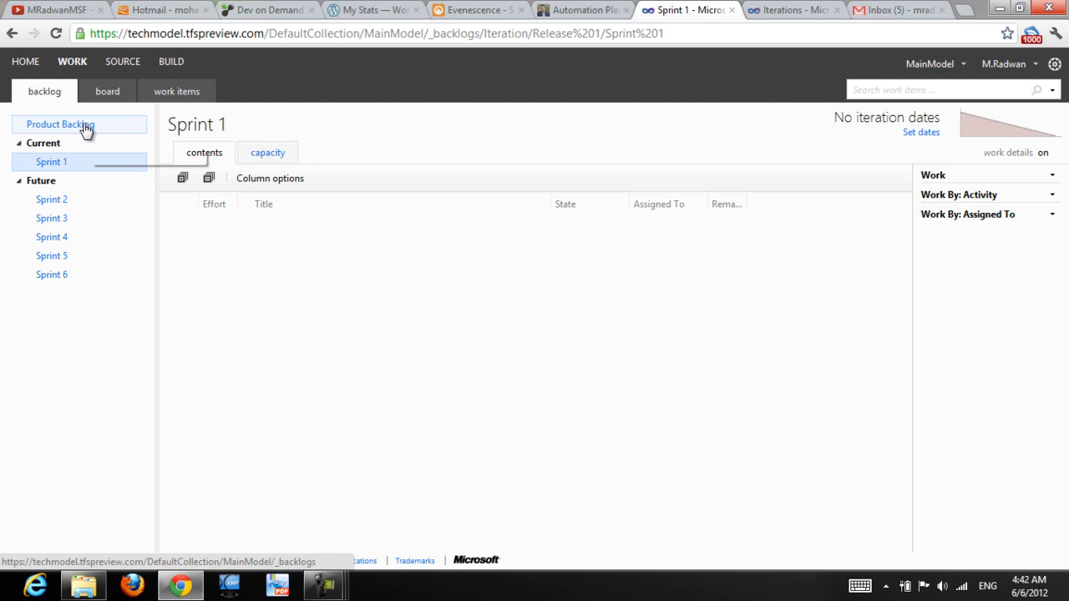
{"action": "left_click", "coordinate": [61, 124]}
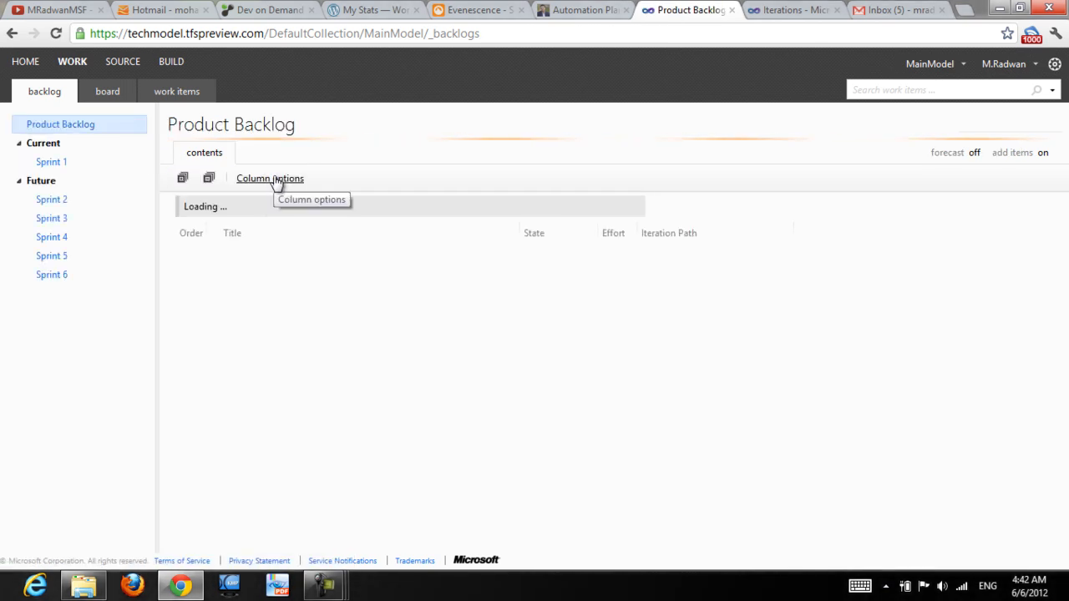
{"action": "left_click", "coordinate": [1012, 152]}
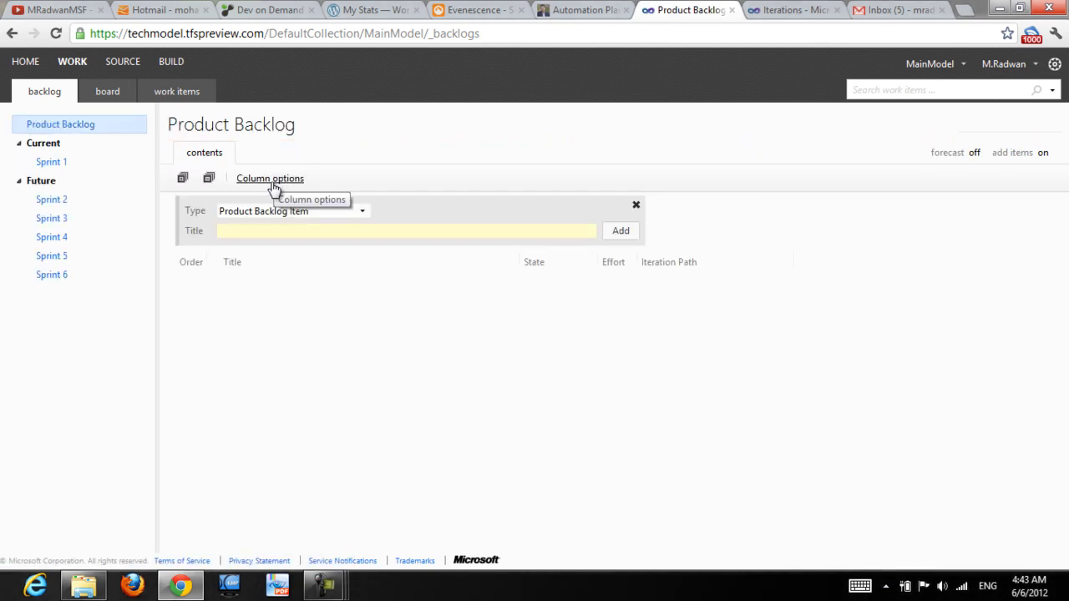
{"action": "left_click", "coordinate": [271, 177]}
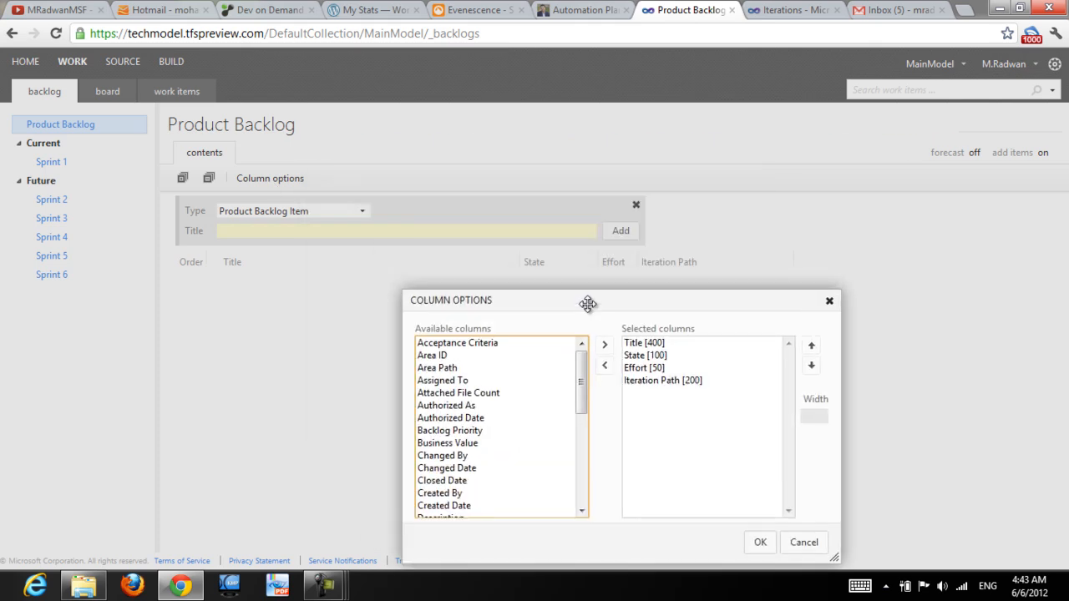
{"action": "left_click", "coordinate": [443, 381]}
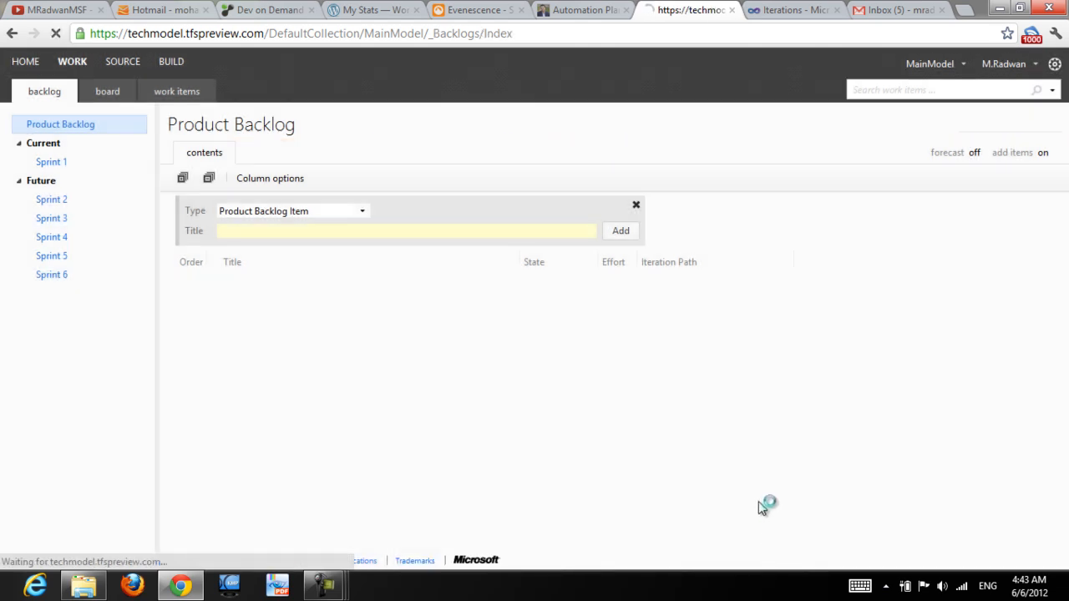
{"action": "left_click", "coordinate": [271, 177]}
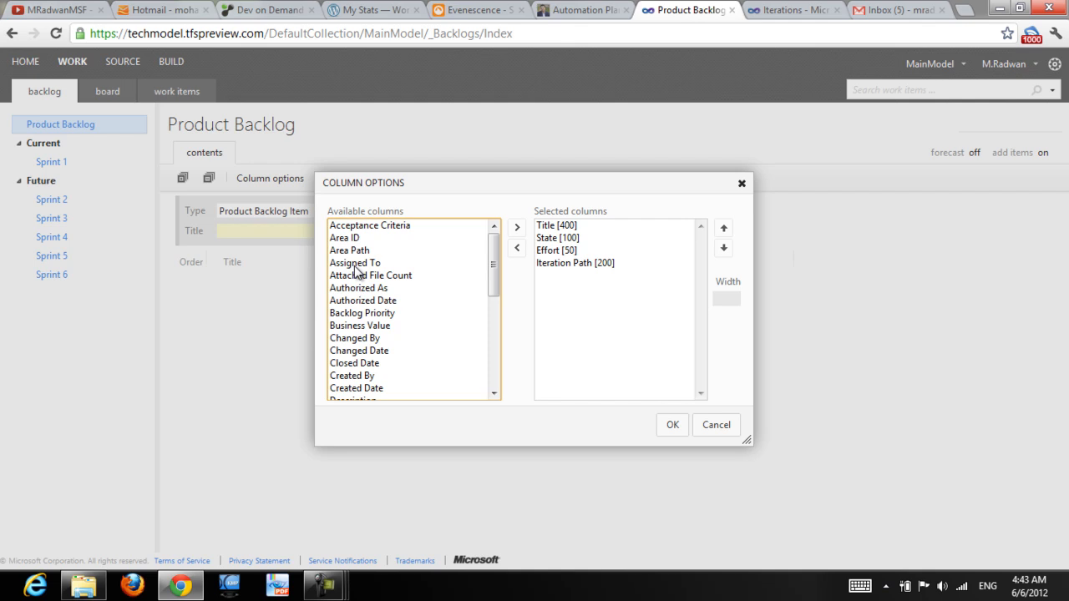
Add Assigned To to the shown columns, confirm, then head to the project administration page
{"action": "left_click", "coordinate": [671, 425]}
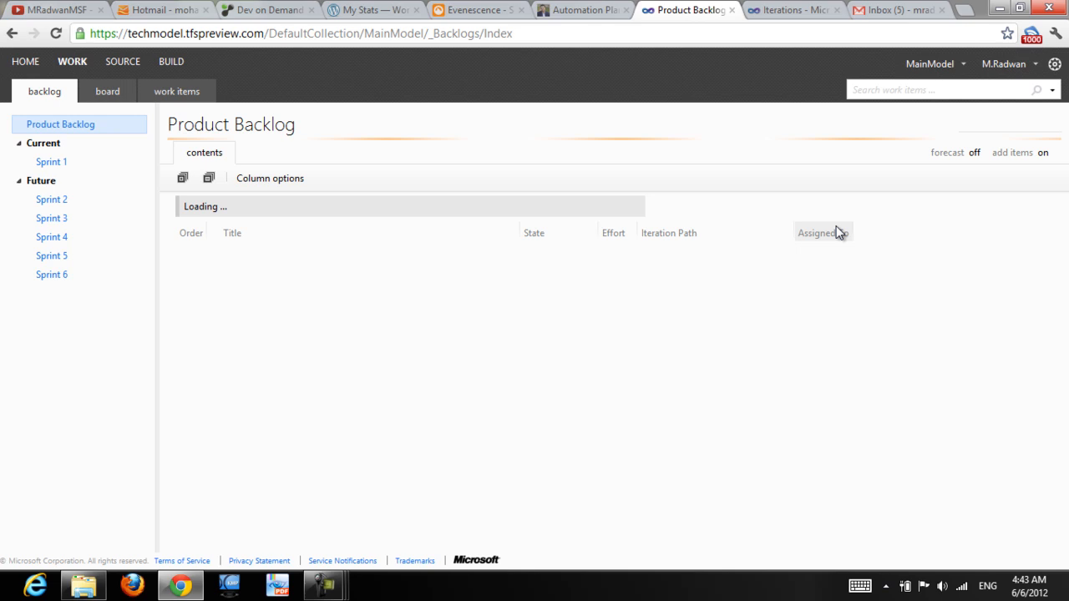
{"action": "left_click", "coordinate": [1042, 152]}
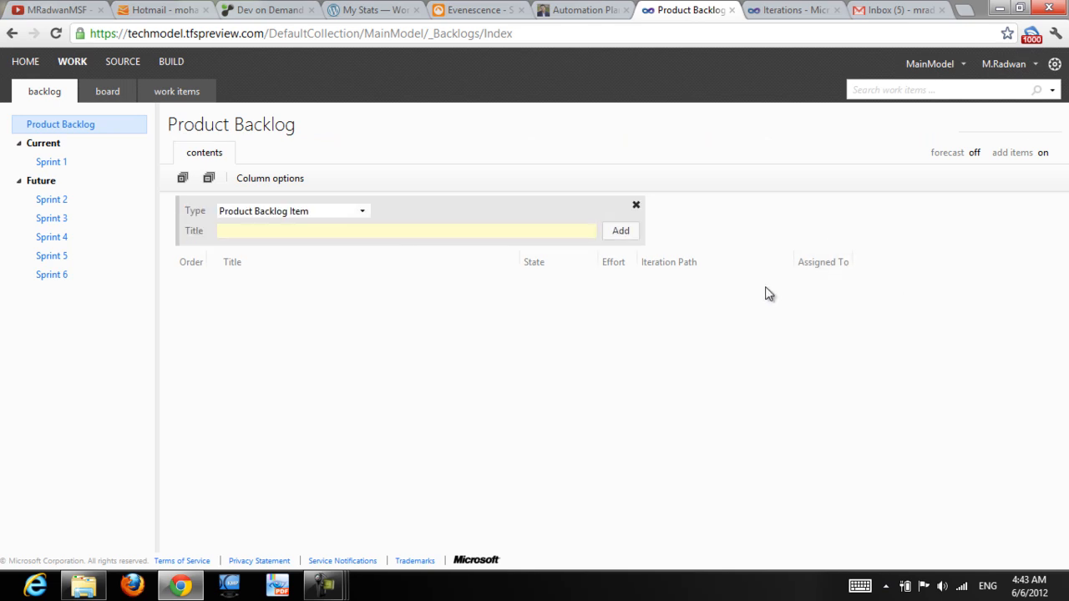
{"action": "mouse_move", "coordinate": [497, 371]}
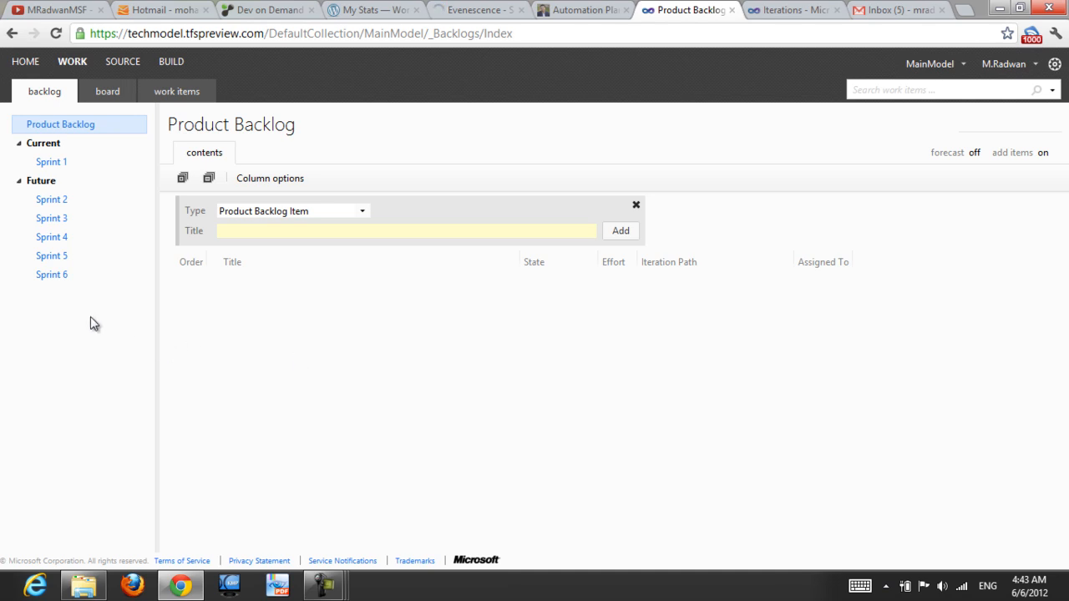
{"action": "left_click", "coordinate": [50, 161]}
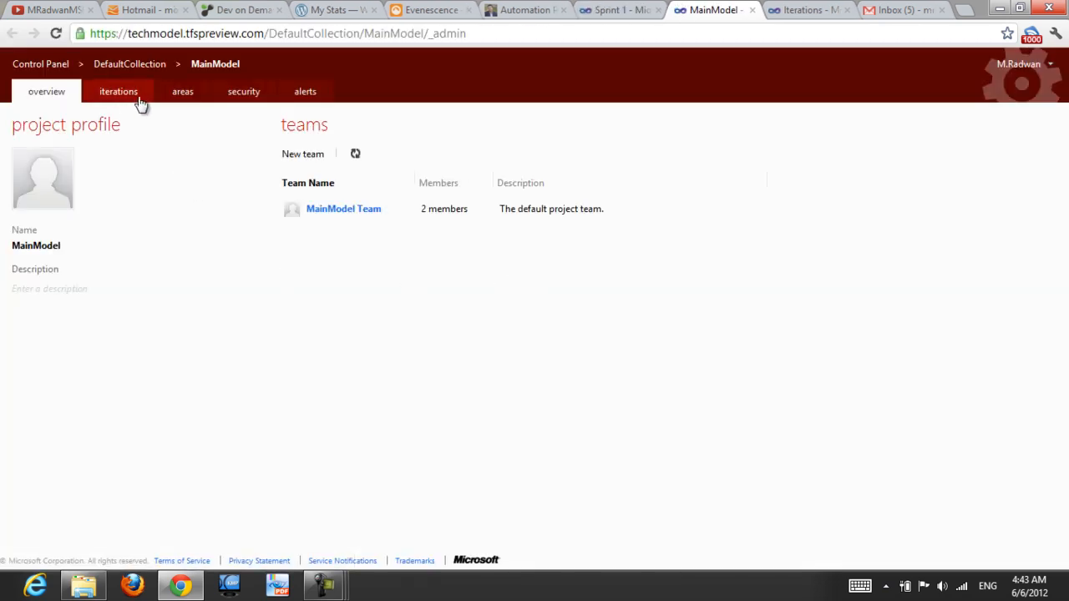
Show the MainModel iterations page listing Release 1 with Sprints 1–6
{"action": "left_click", "coordinate": [117, 90]}
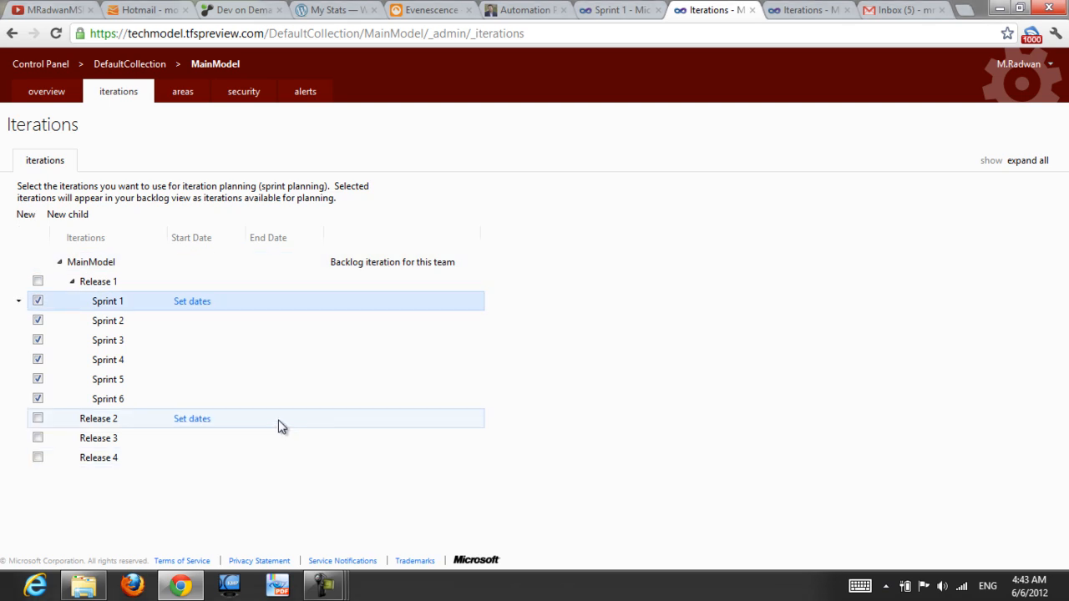
Give Sprint 1 a start date of 6/6/2012 and end date of 6/13/2012 and save
{"action": "left_click", "coordinate": [190, 300]}
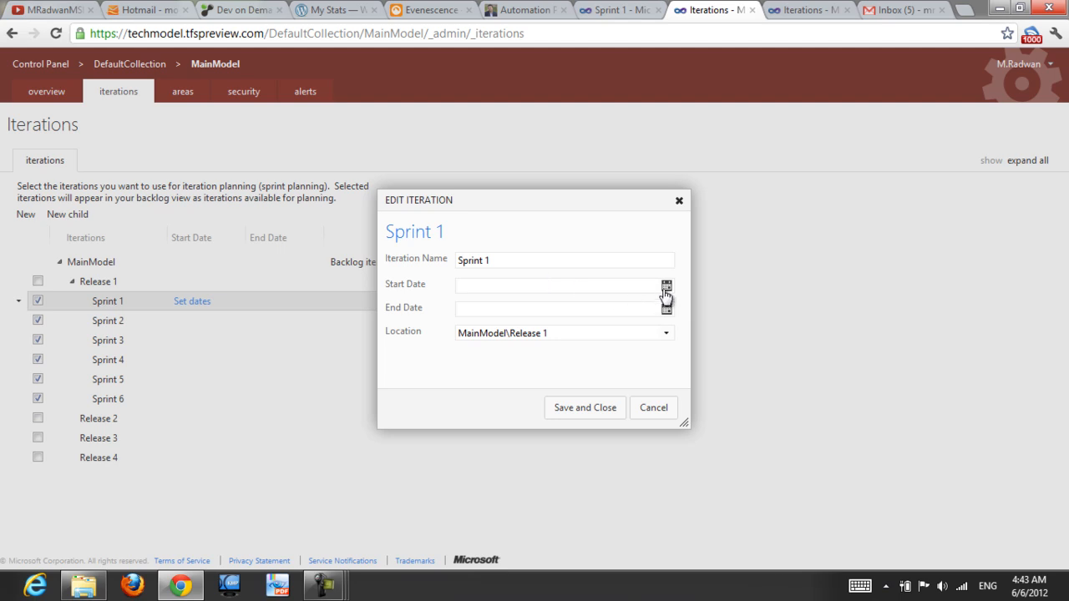
{"action": "left_click", "coordinate": [665, 286]}
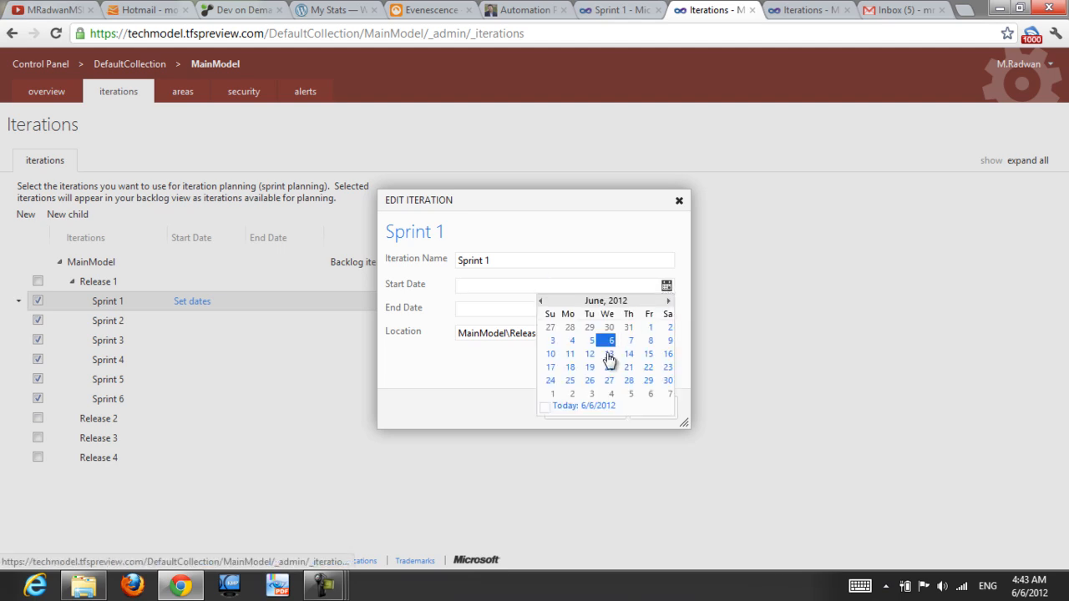
{"action": "left_click", "coordinate": [608, 341]}
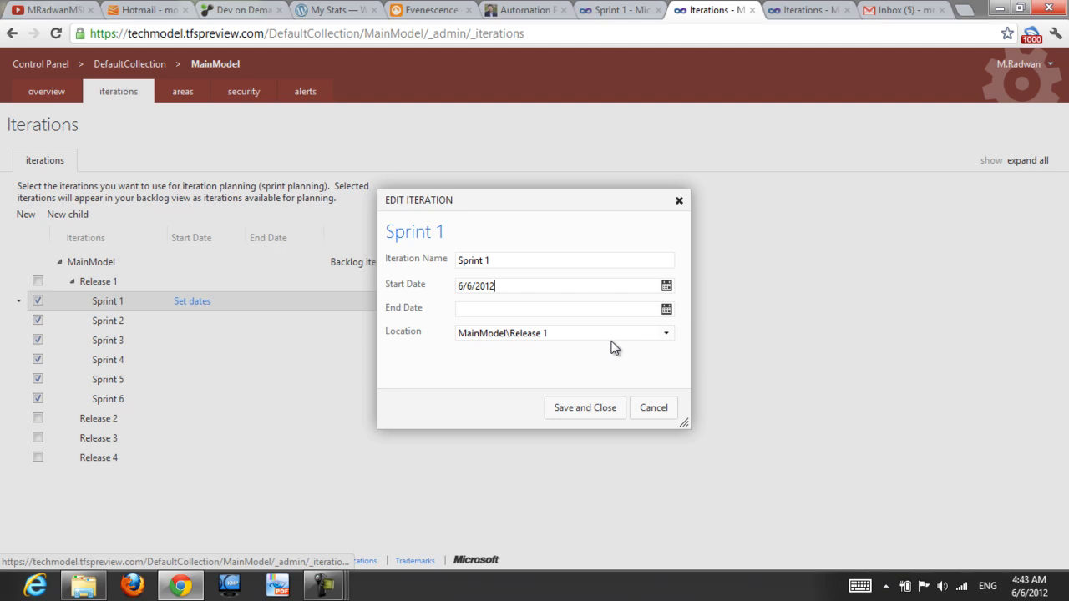
{"action": "left_click", "coordinate": [665, 309]}
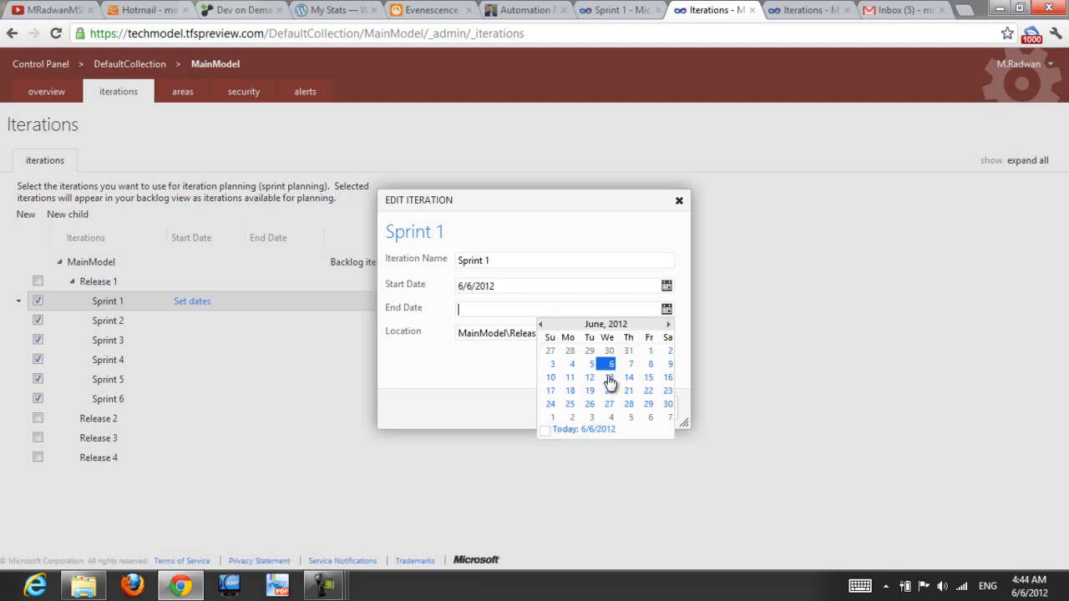
{"action": "left_click", "coordinate": [608, 364]}
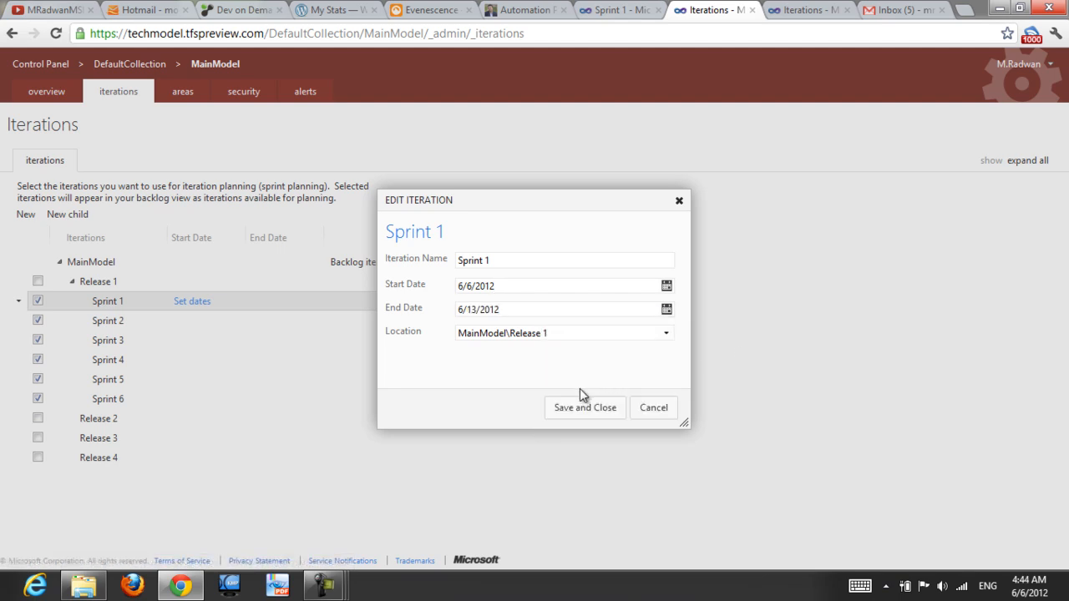
{"action": "left_click", "coordinate": [560, 309]}
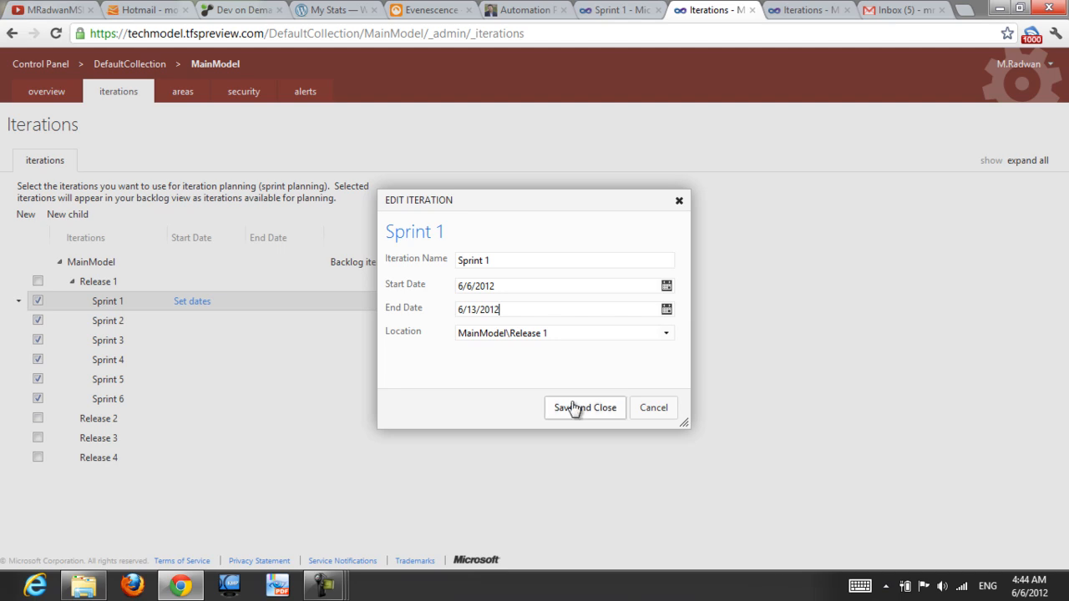
{"action": "left_click", "coordinate": [584, 407]}
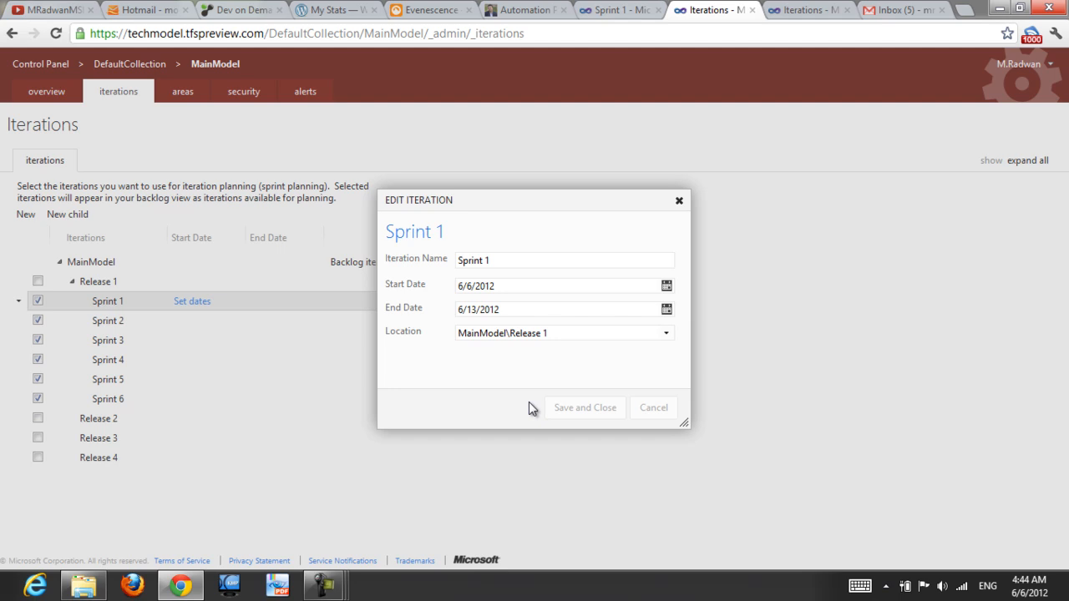
Set Sprint 2's start date to 6/14/2012
{"action": "left_click", "coordinate": [192, 321]}
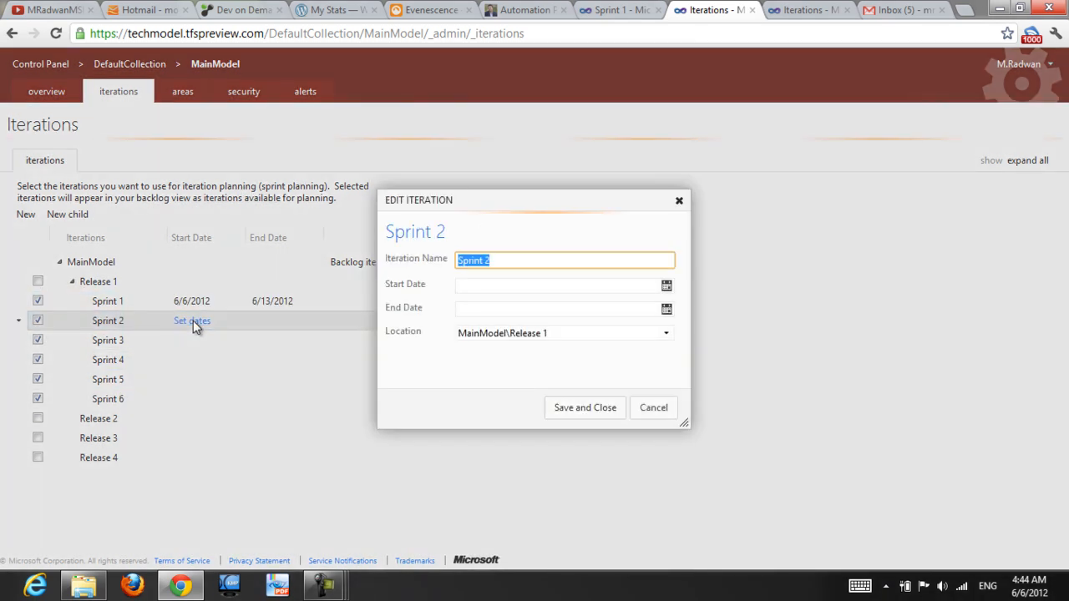
{"action": "left_click", "coordinate": [665, 284]}
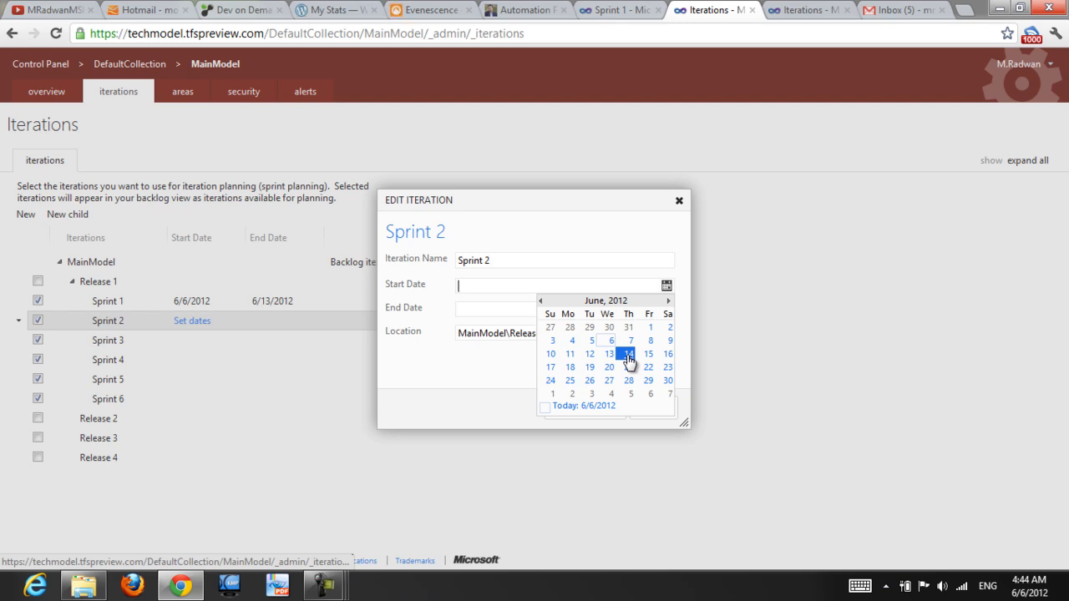
{"action": "left_click", "coordinate": [628, 354]}
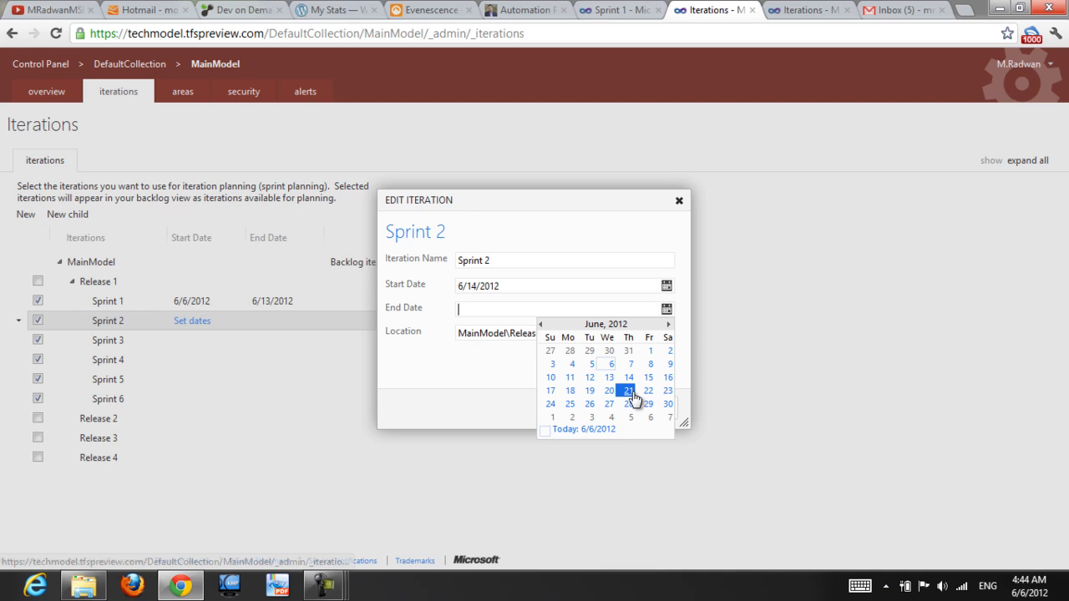
{"action": "mouse_move", "coordinate": [628, 391]}
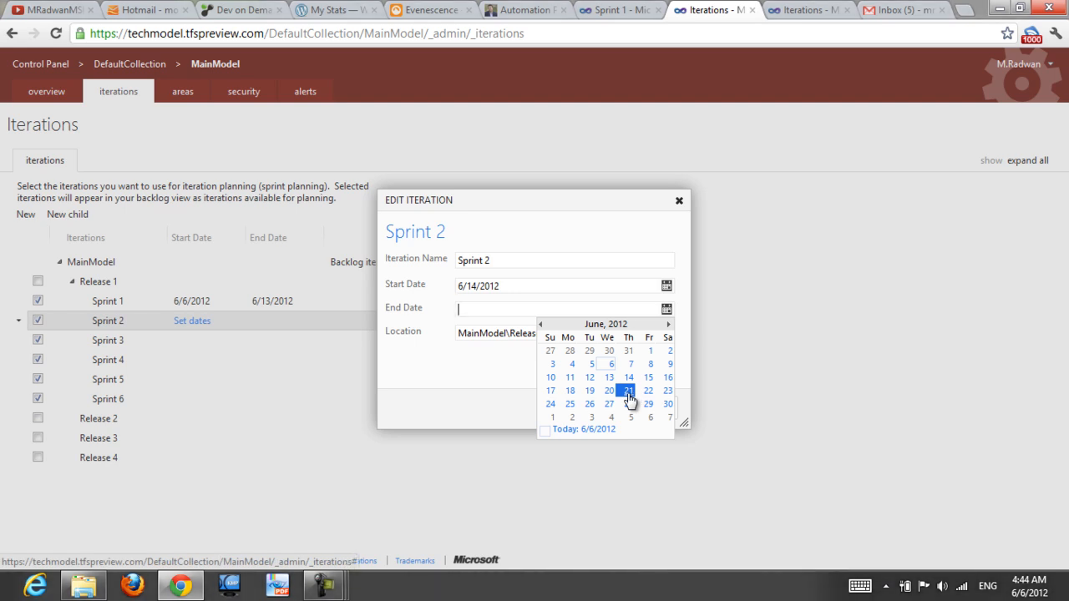